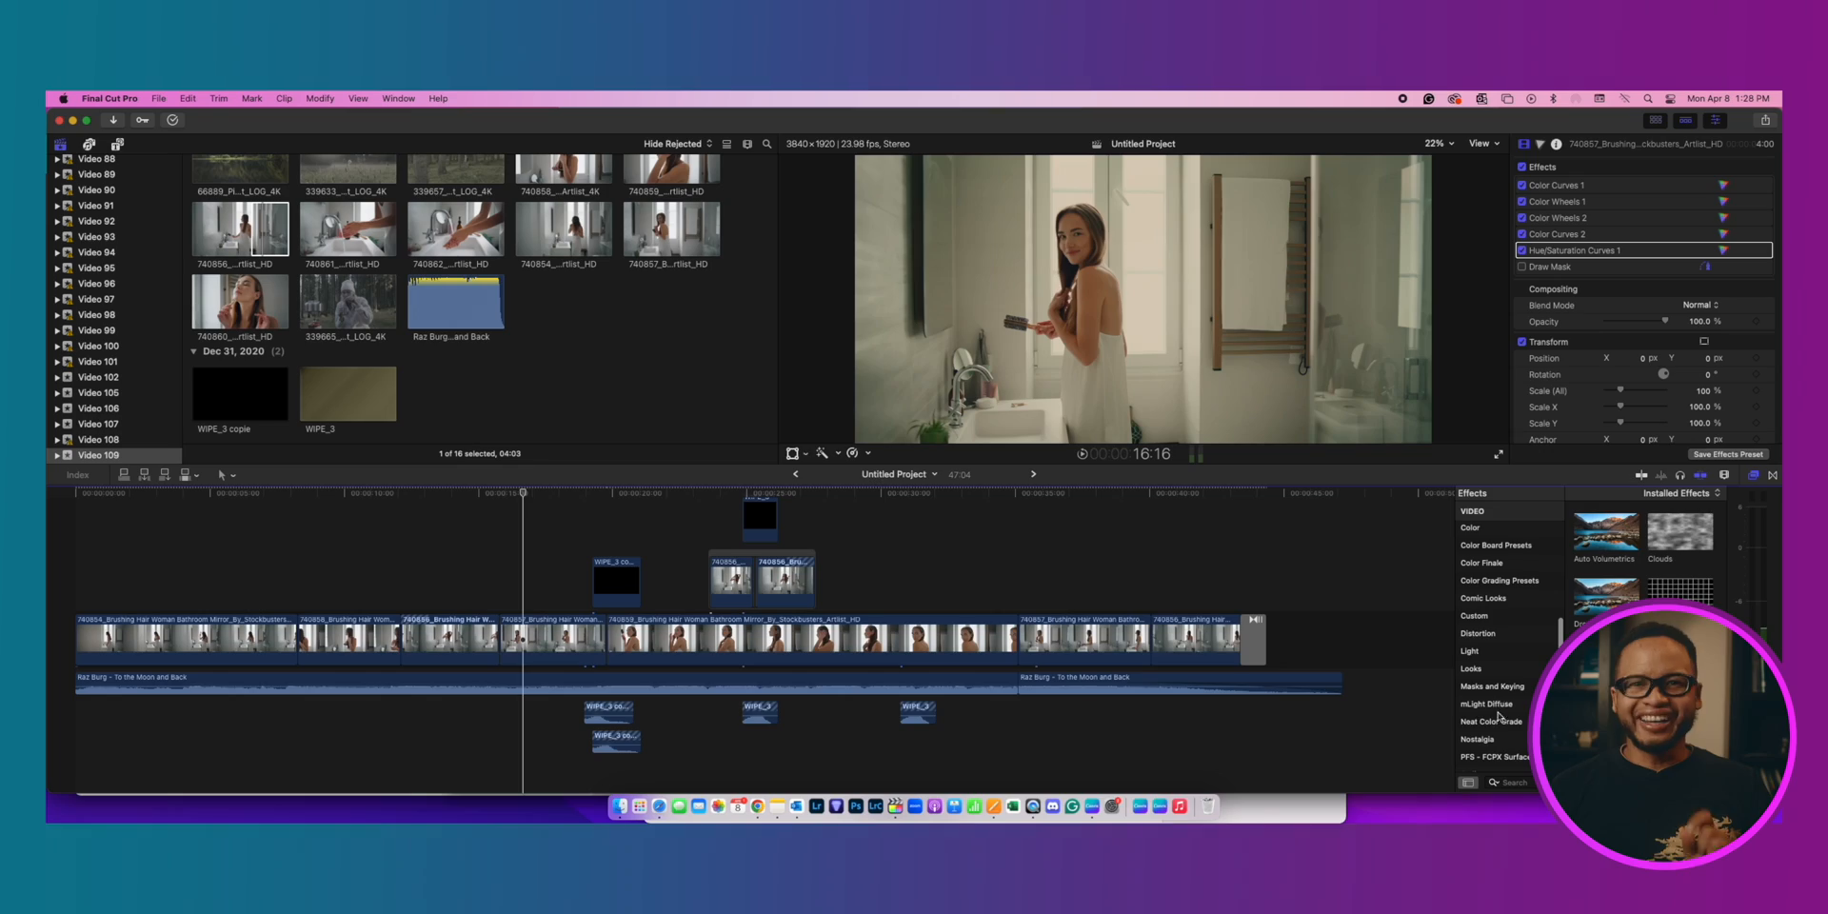
Bring up Finder's Go to Folder prompt aimed at the Library's Application Support path
left_click(1493, 722)
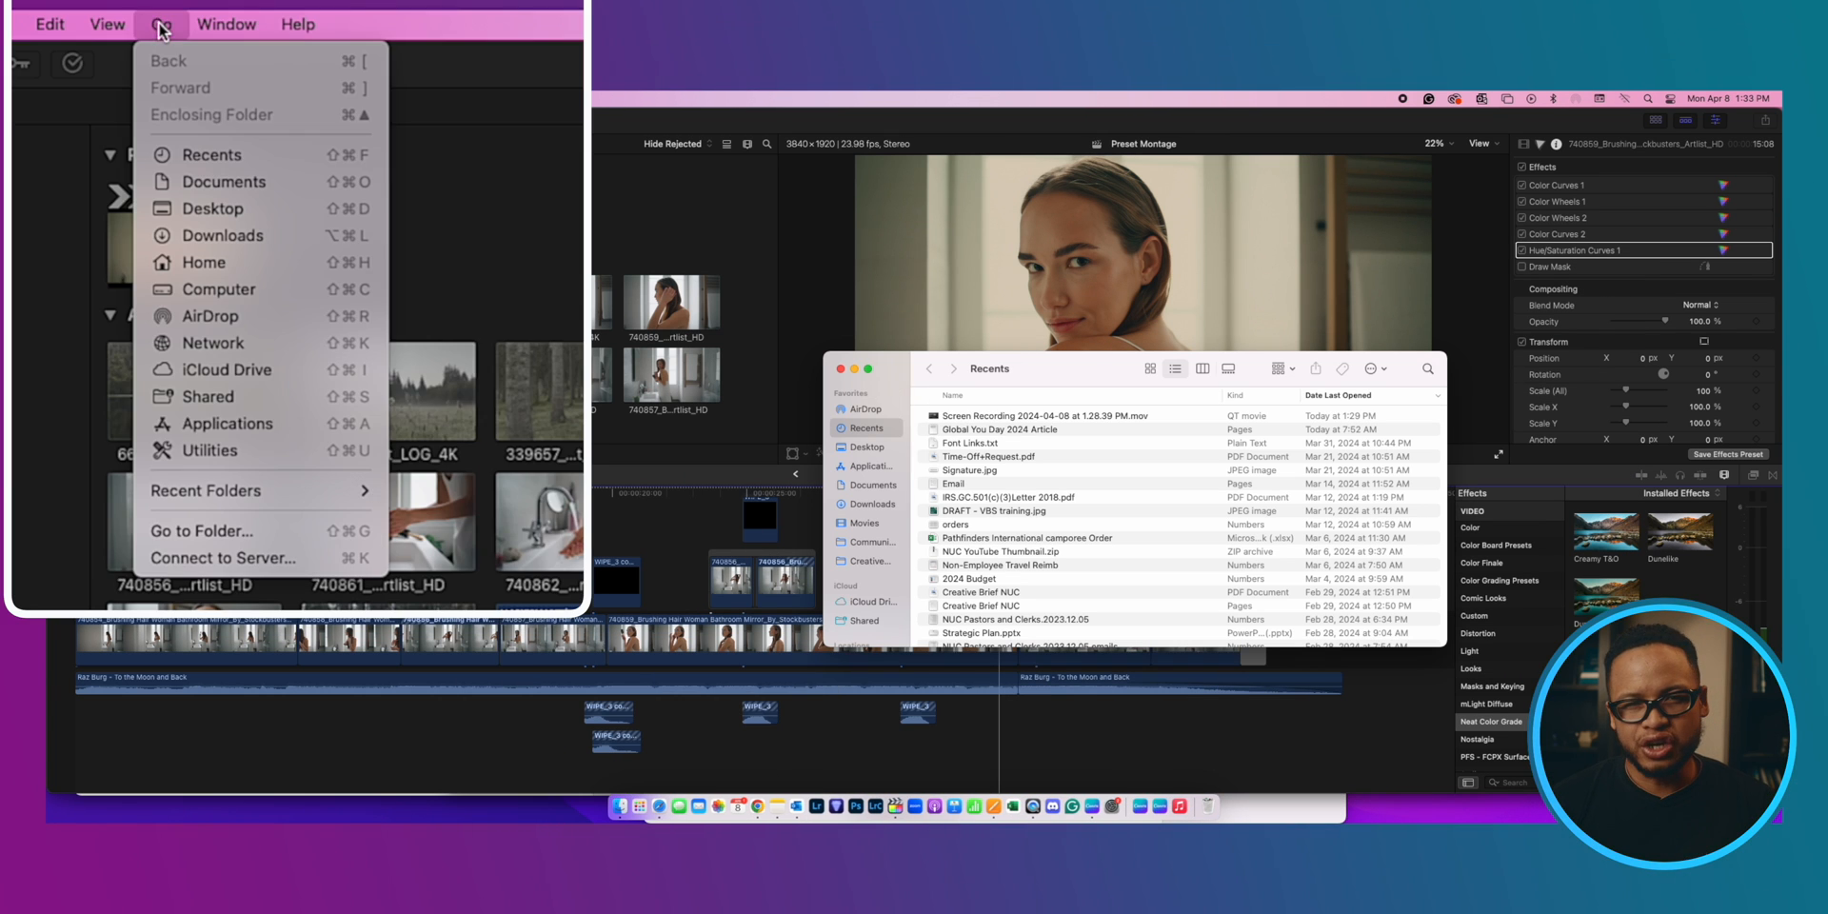
mouse_move(217, 532)
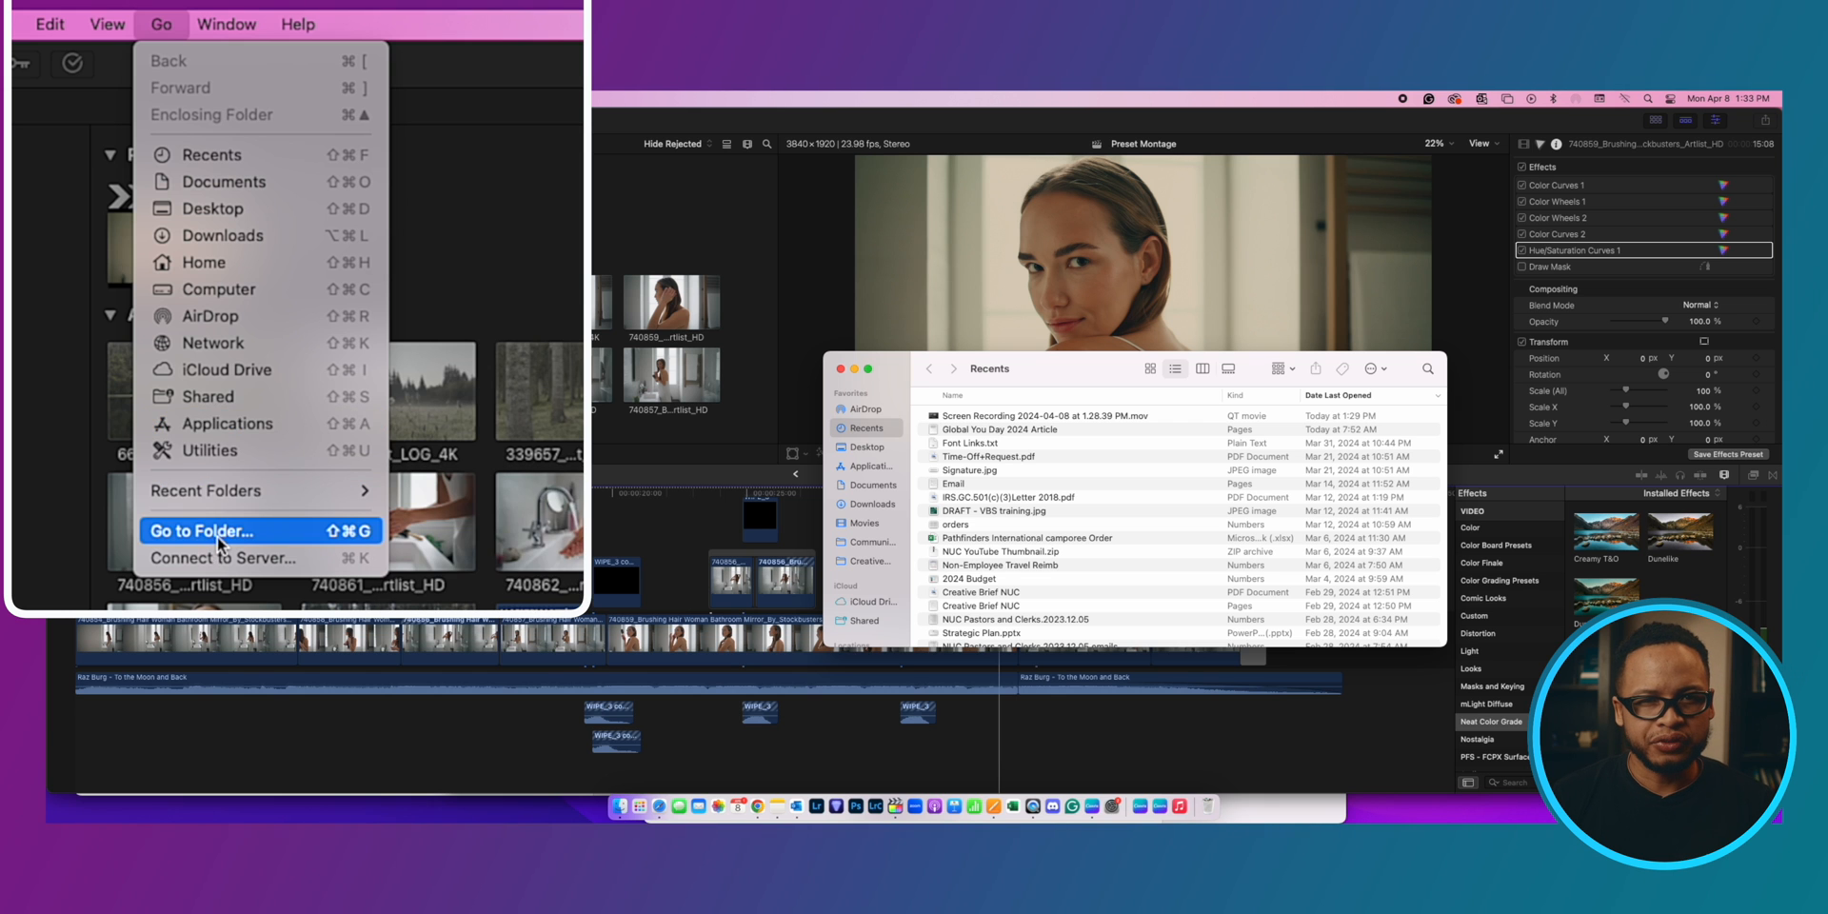
key("shift+cmd+g")
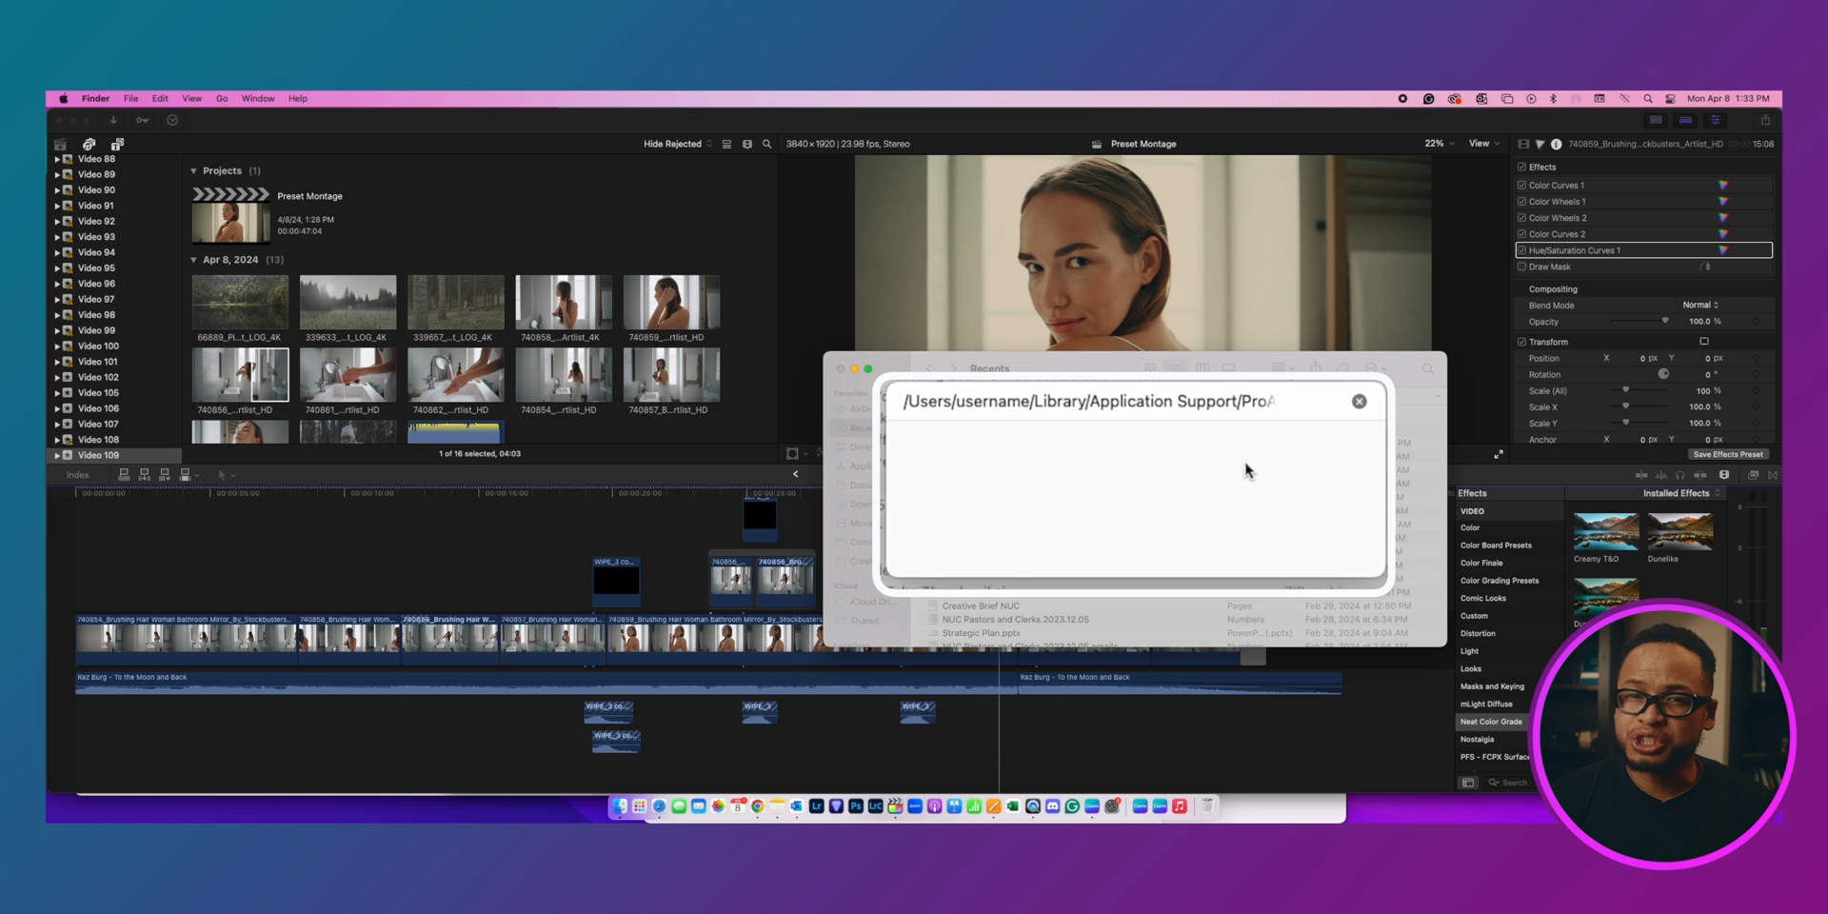
Enter the Effects Presets folder listing Creamy T&O, Dunelike teal, Dunelike and Neat Office
double_click(990, 402)
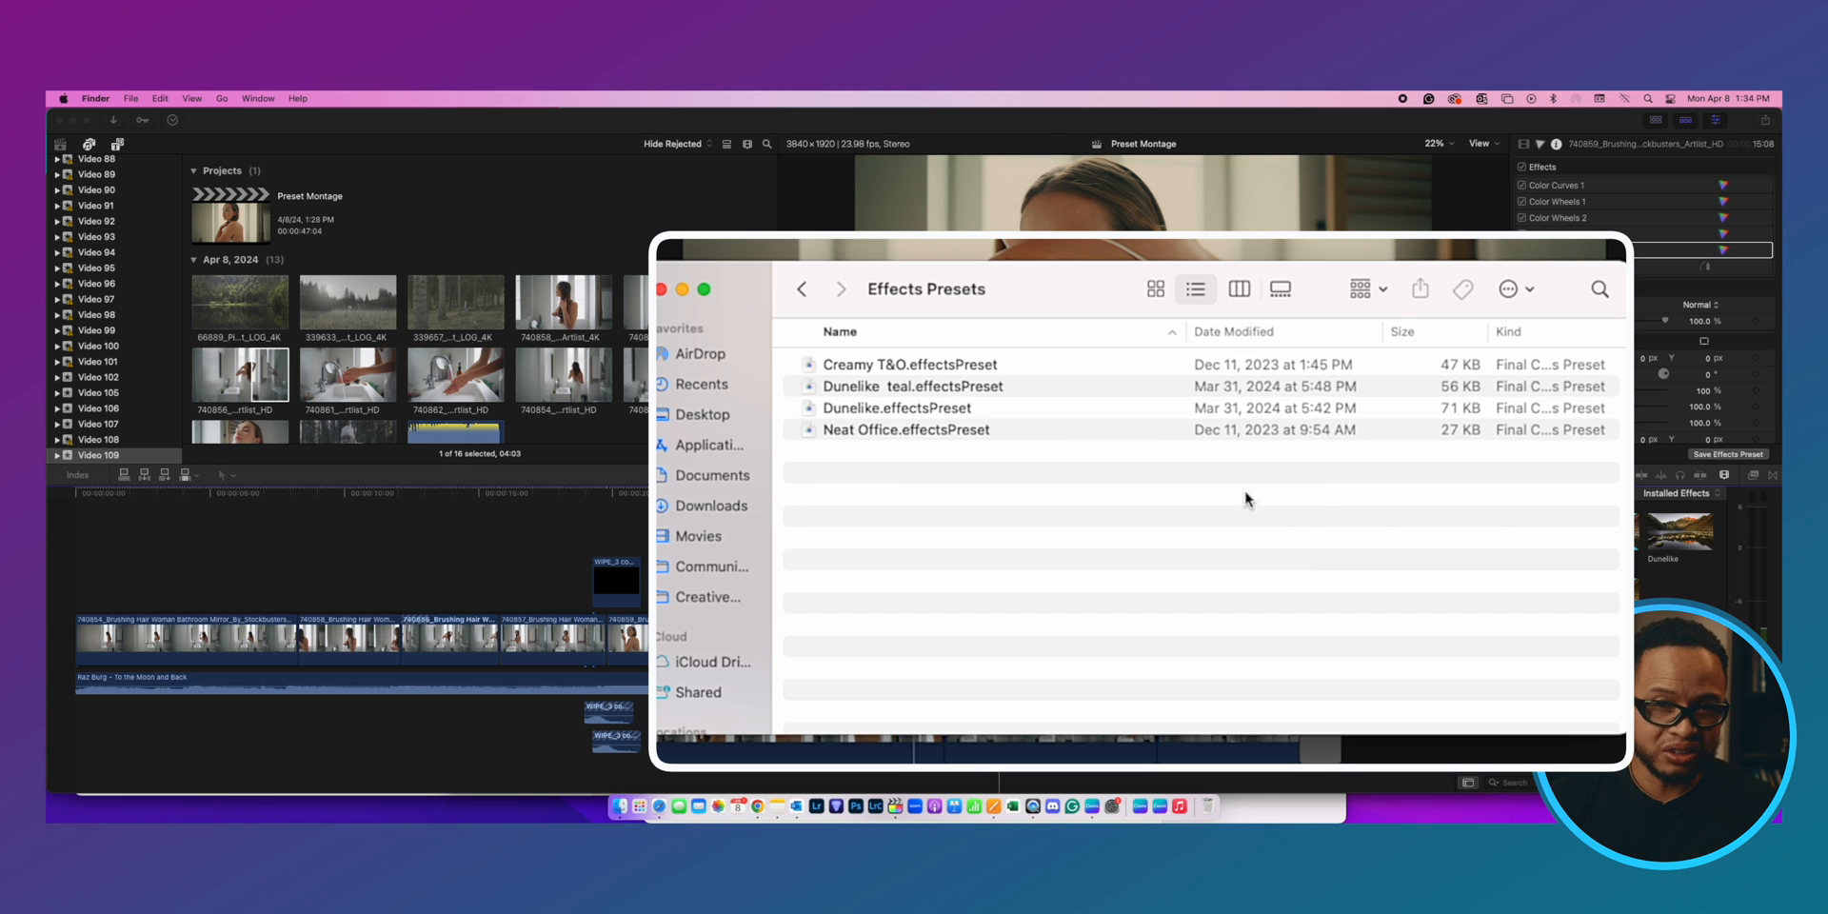
mouse_move(912, 482)
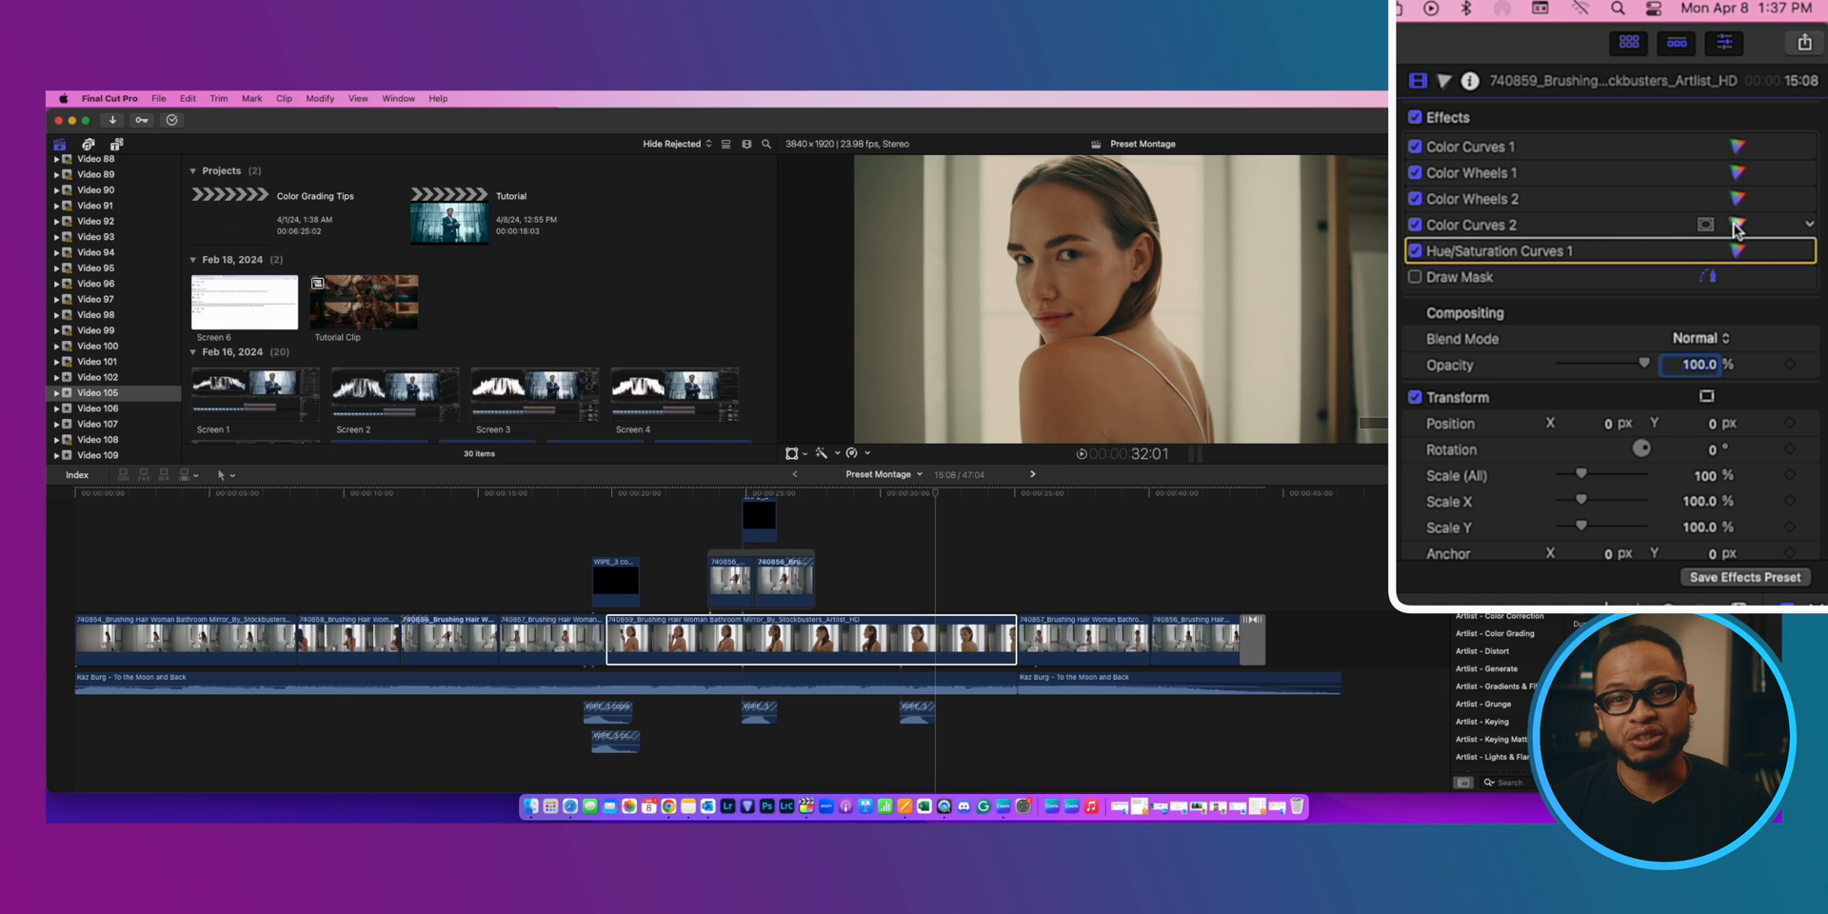
Shift the midtones colour balance in the clip's Color Wheels 2 correction
left_click(1467, 173)
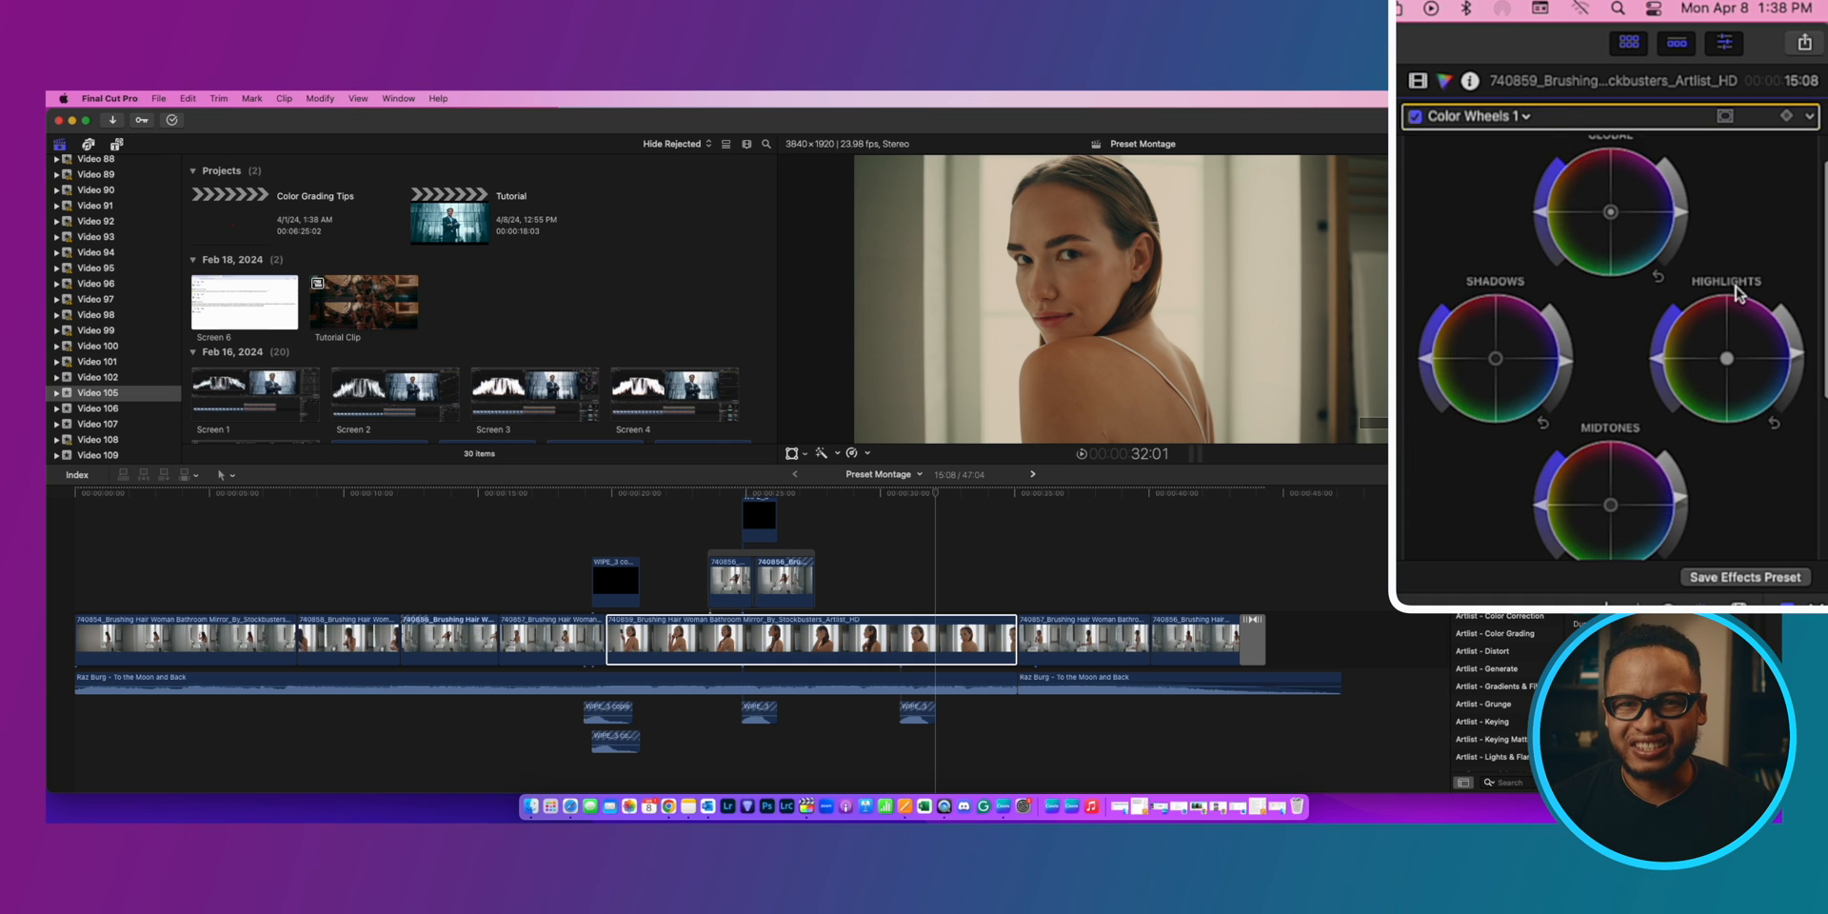
left_click(1525, 116)
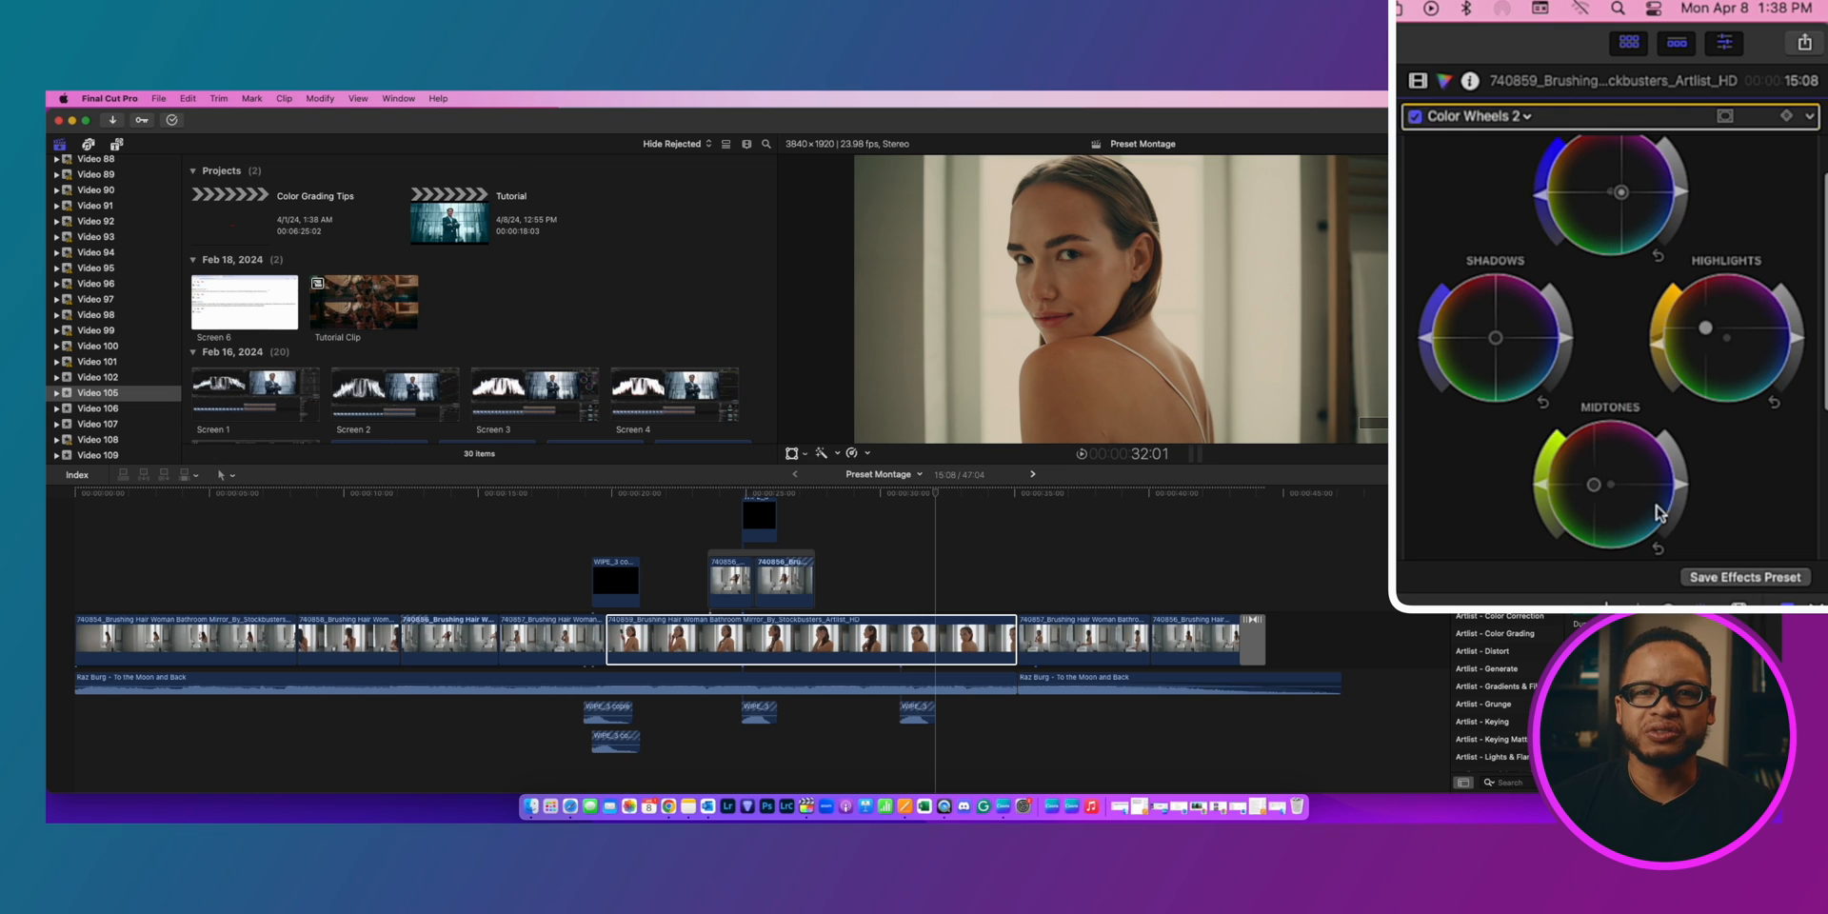
left_click_drag(1725, 330, 1710, 329)
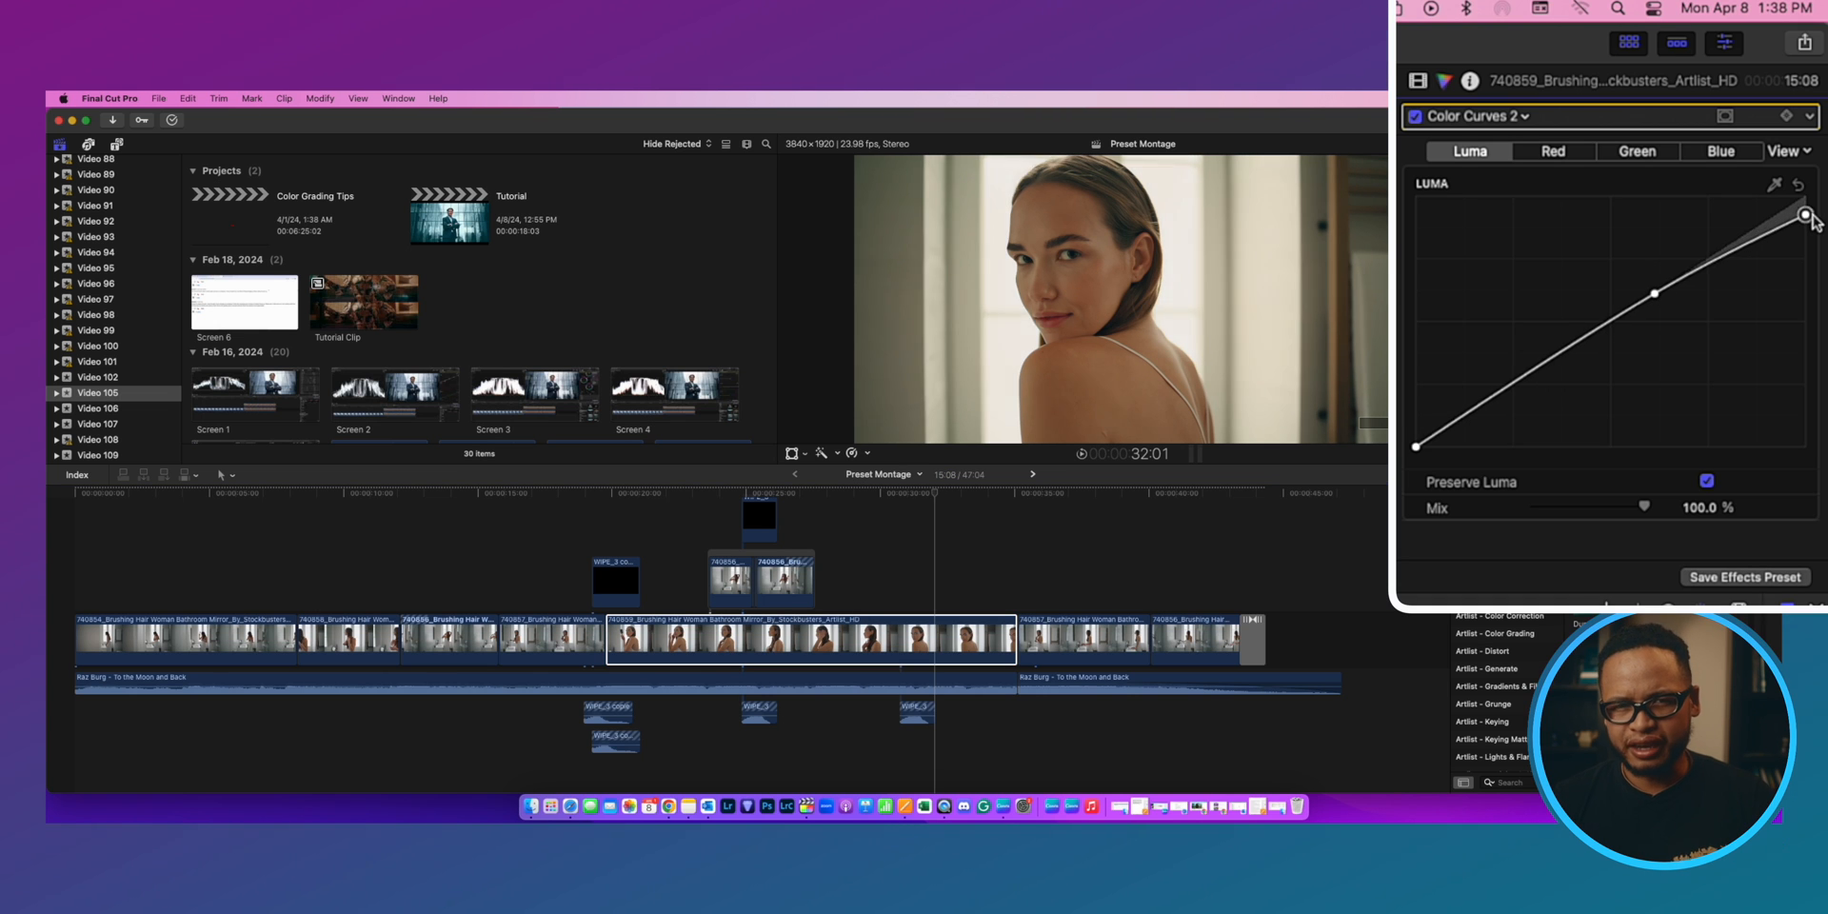
Pull down the top highlight point and add a lifting shadow point on Color Curves 2 luma
left_click_drag(1807, 217, 1808, 231)
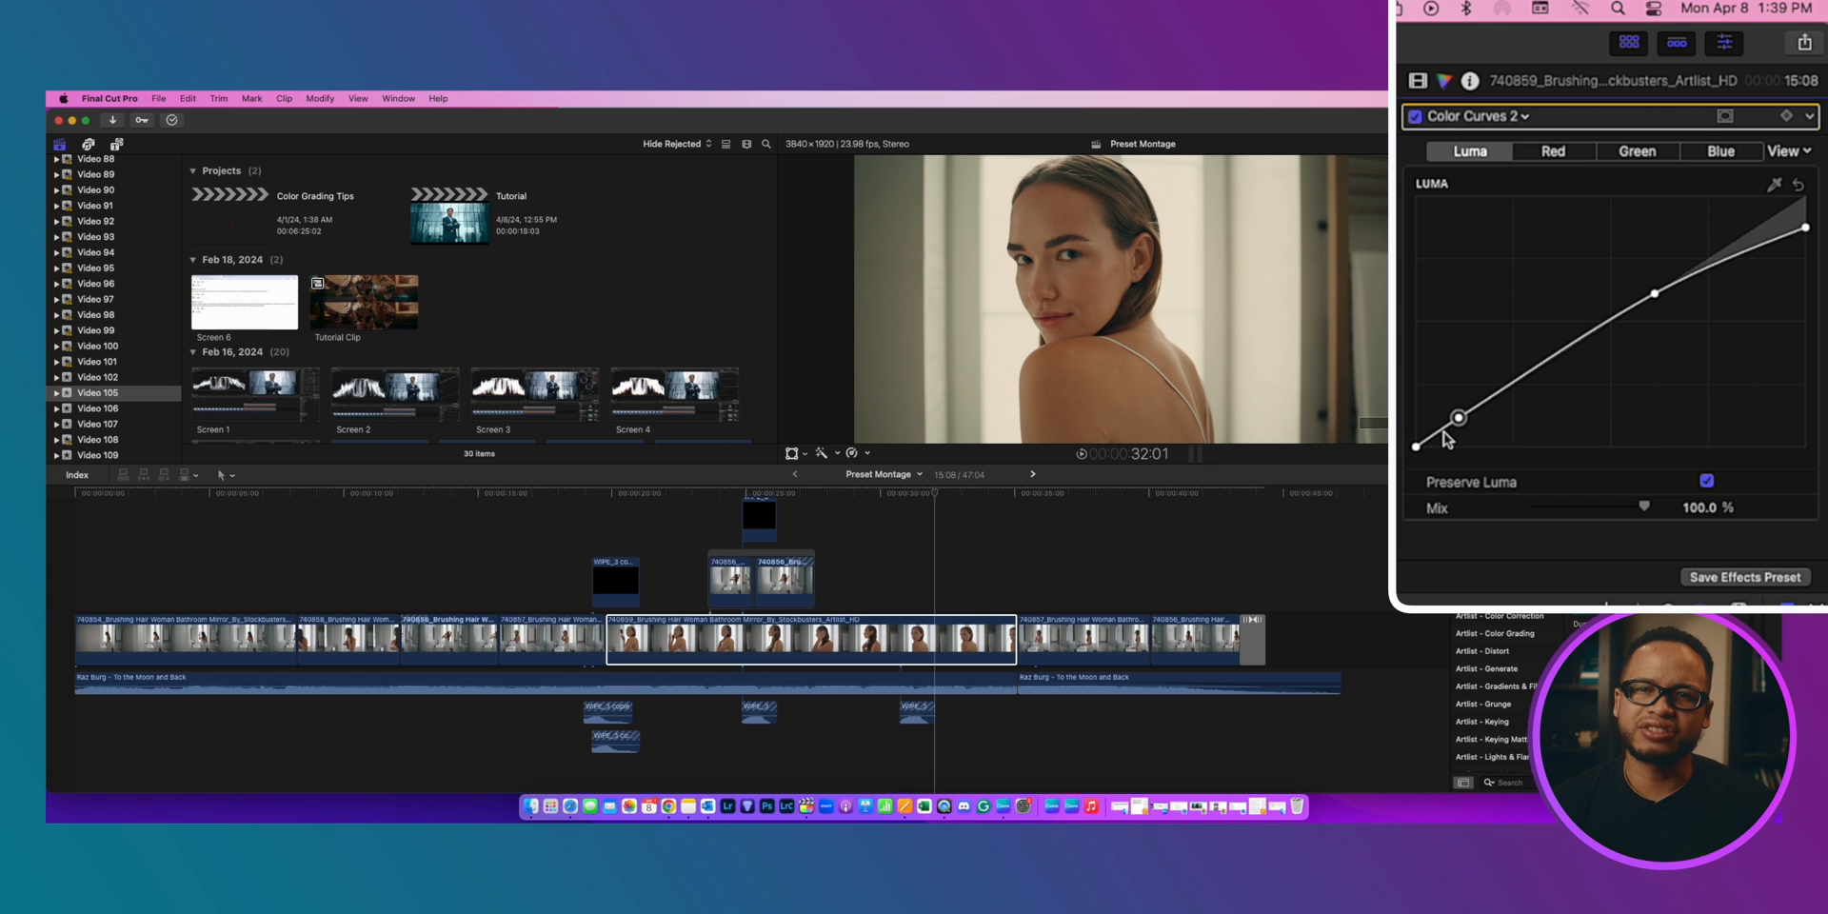
left_click_drag(1457, 417, 1415, 440)
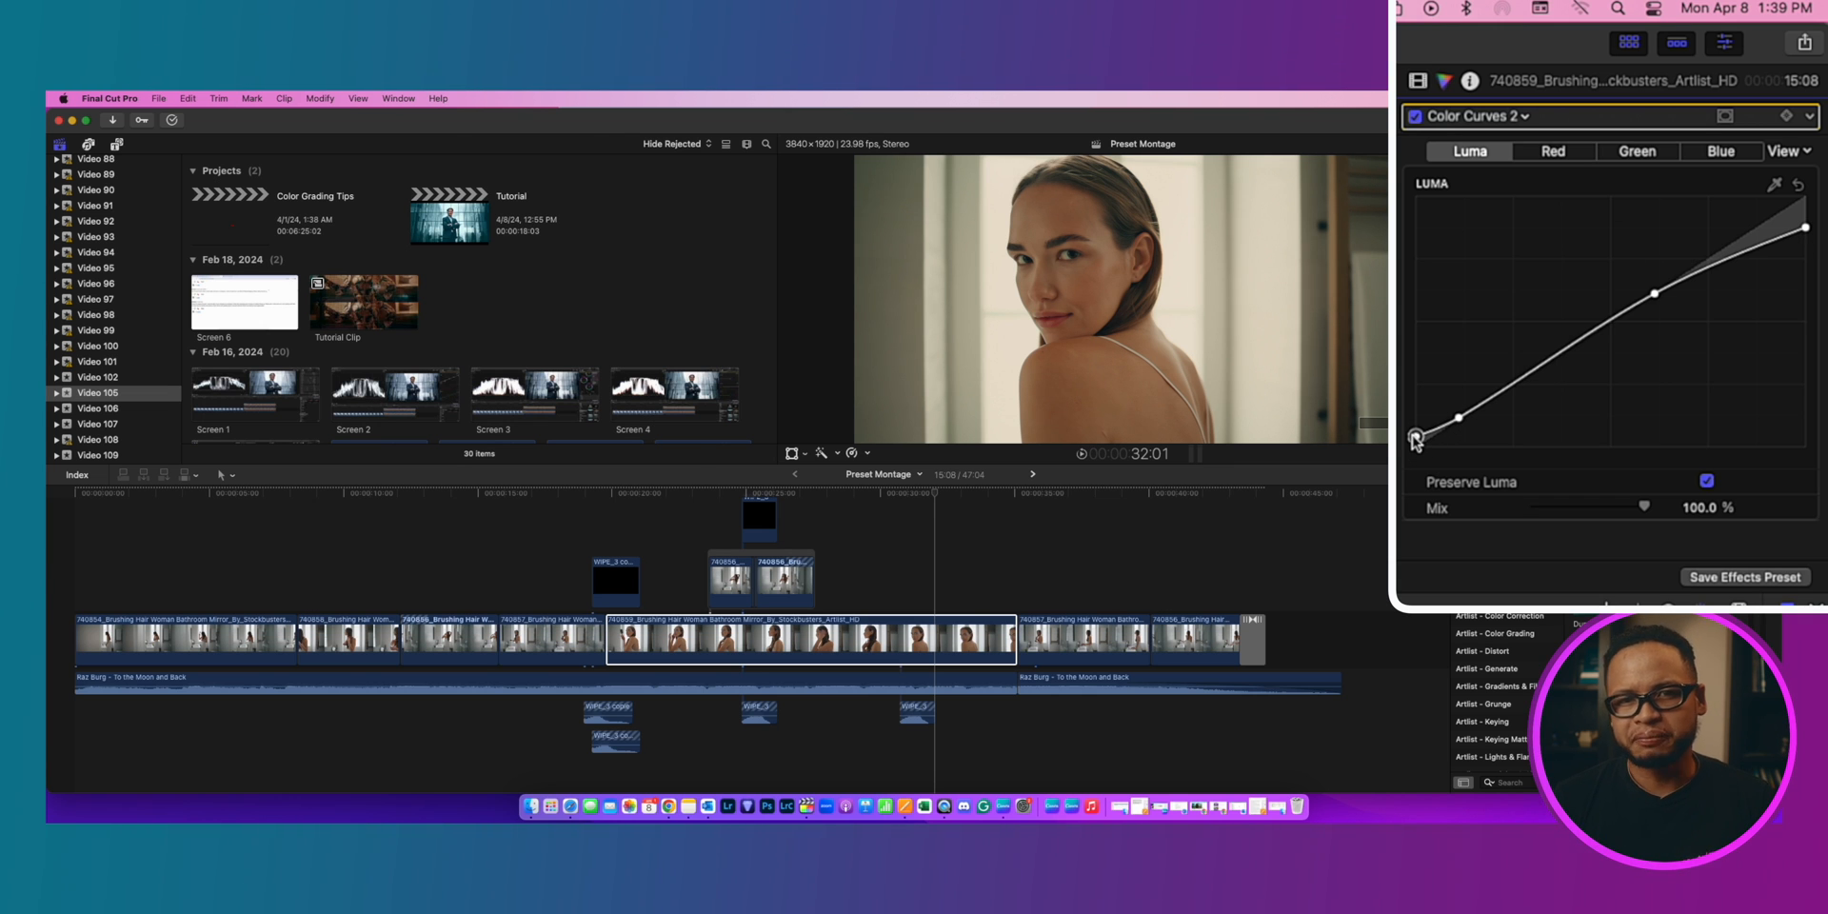
mouse_move(1516, 432)
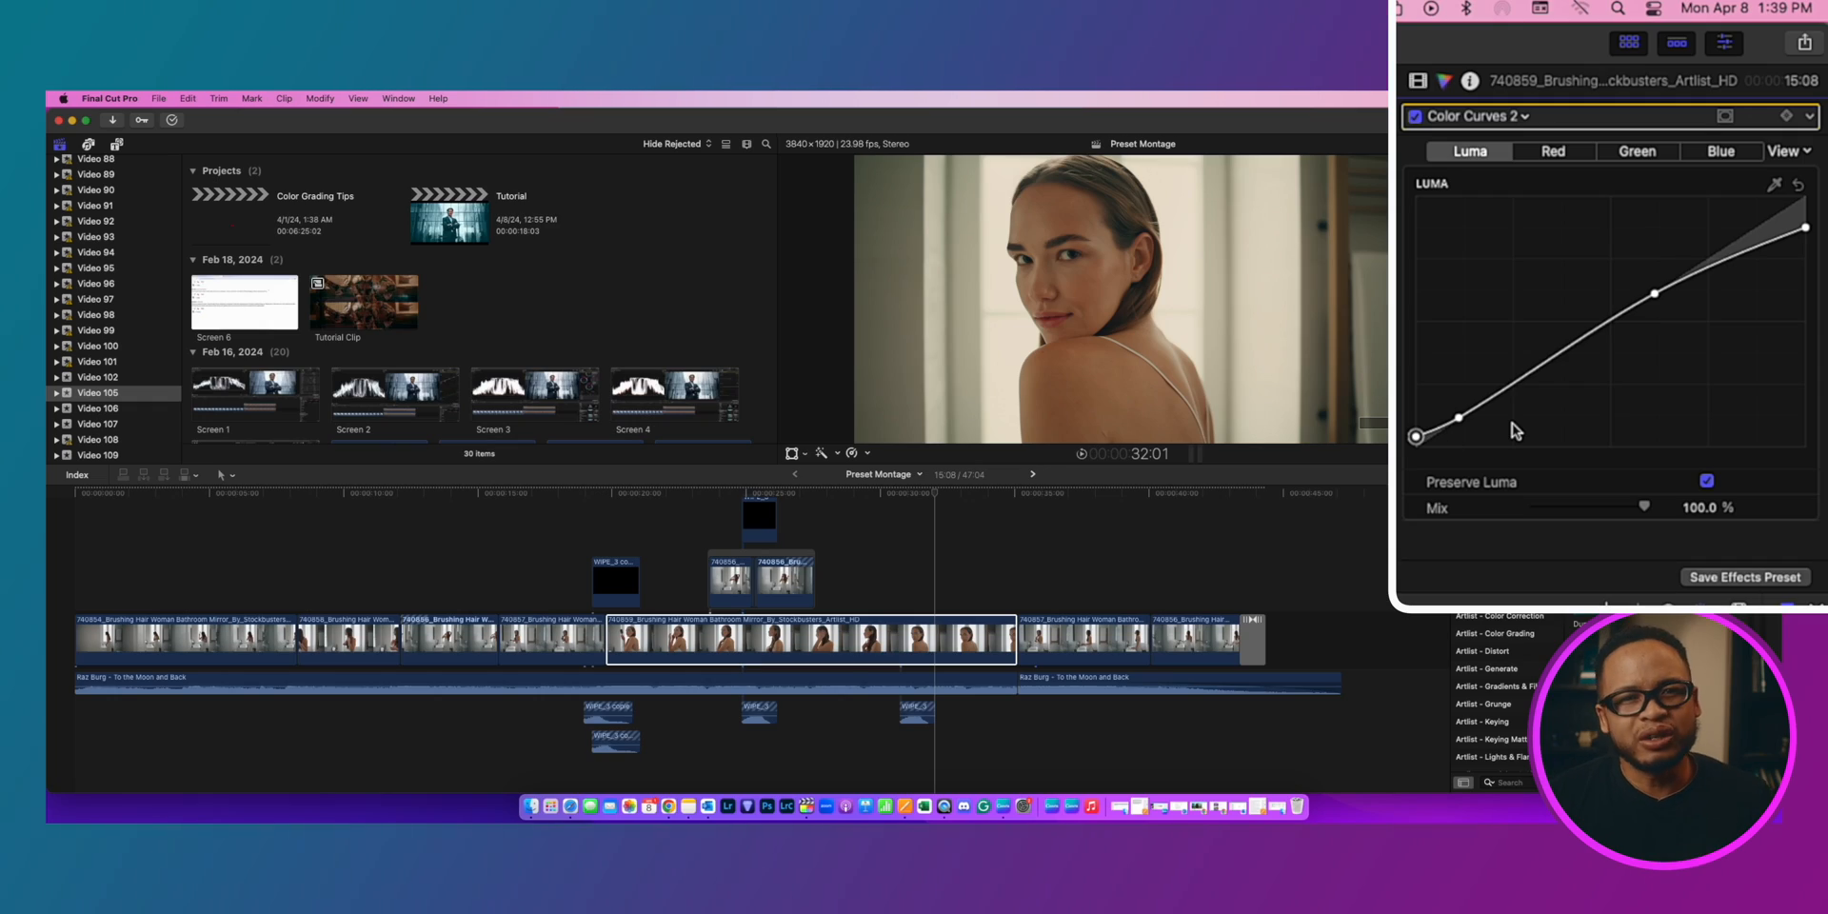
left_click(1474, 116)
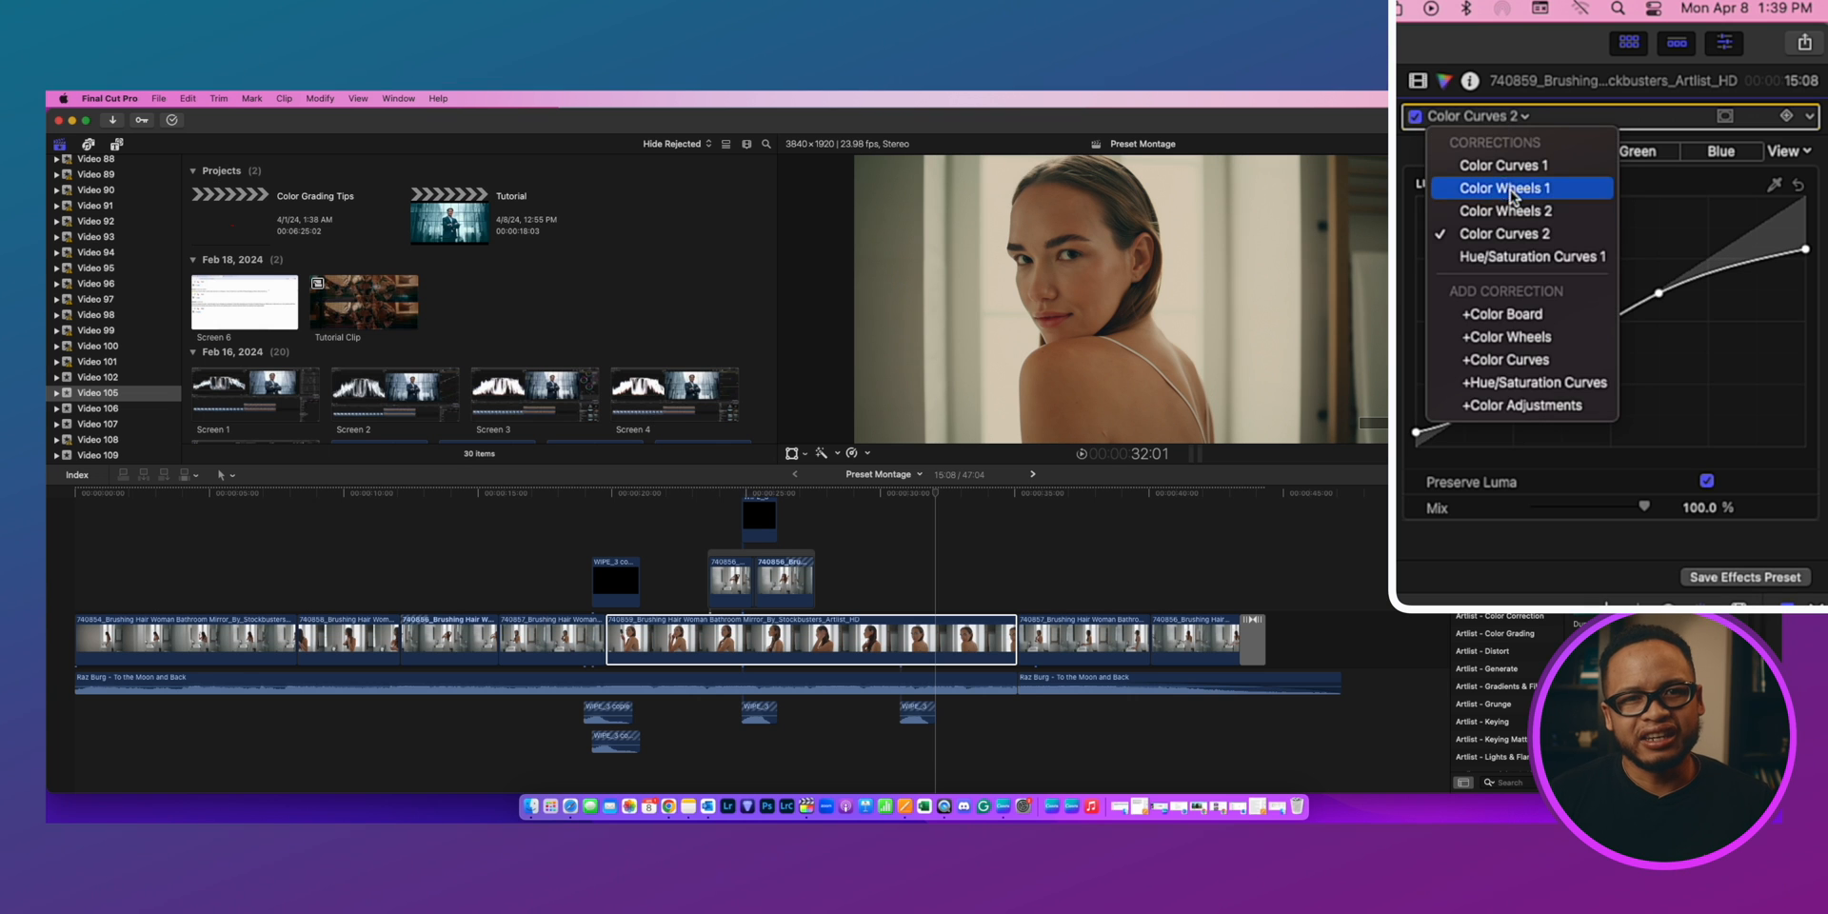
Tone down the orange tones on the Hue/Saturation Curves 1 hue curve
left_click(1538, 256)
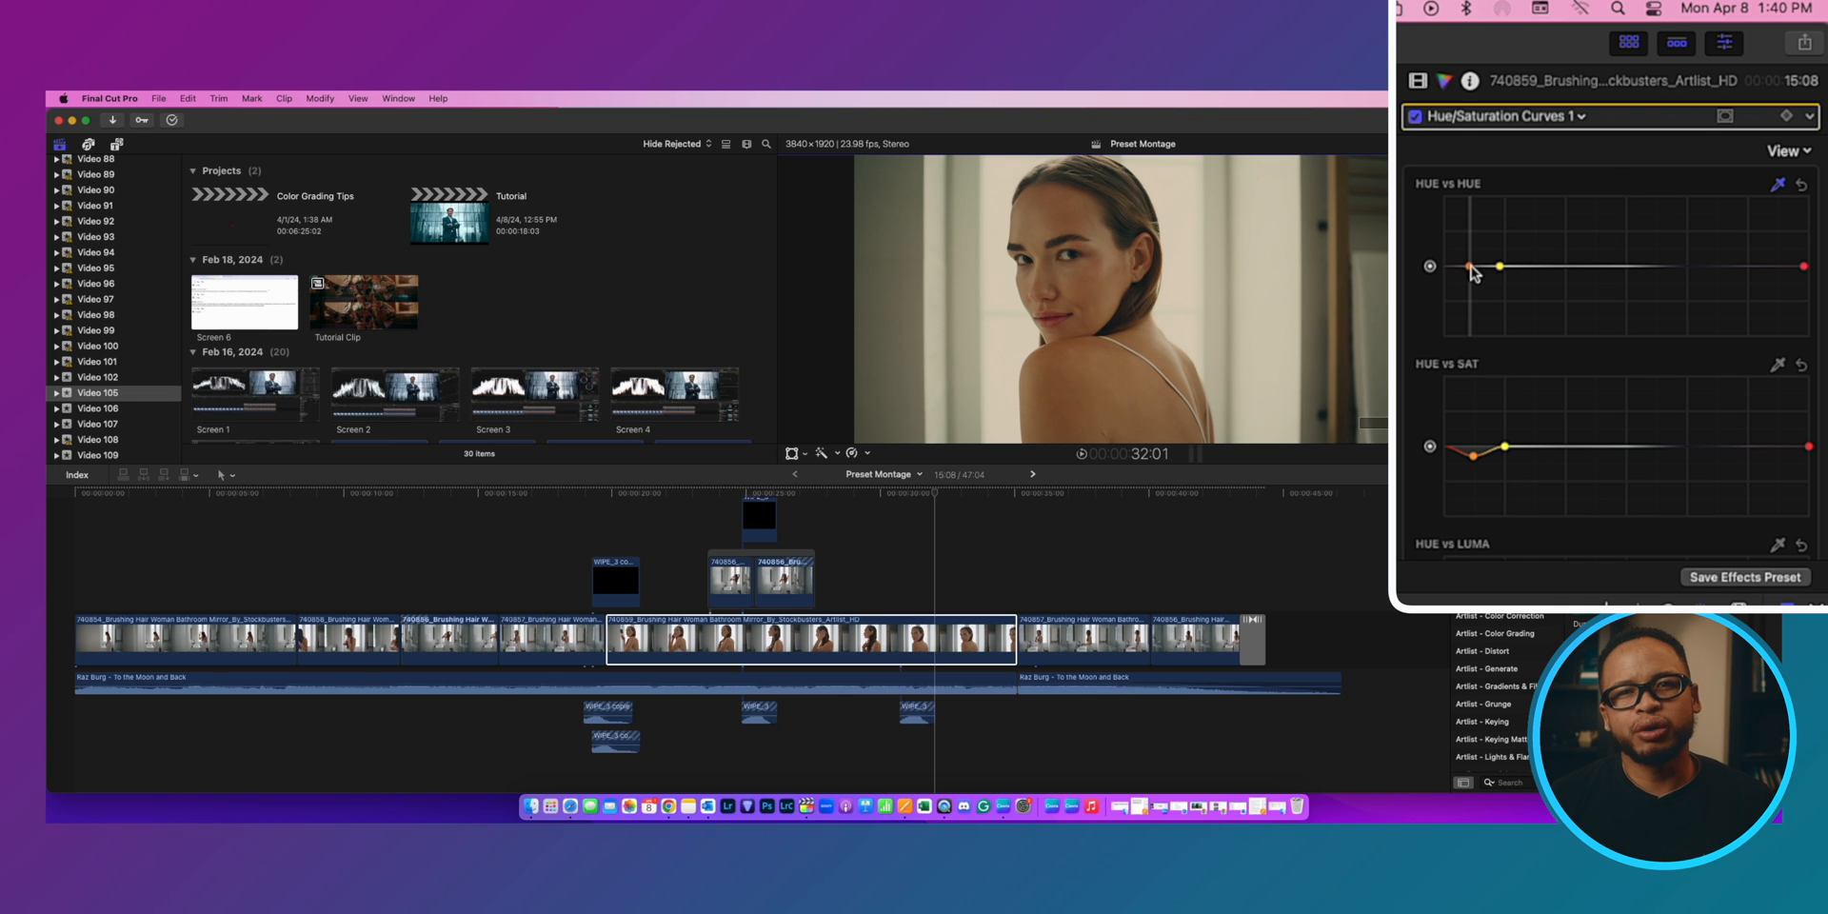
left_click_drag(1502, 266, 1472, 266)
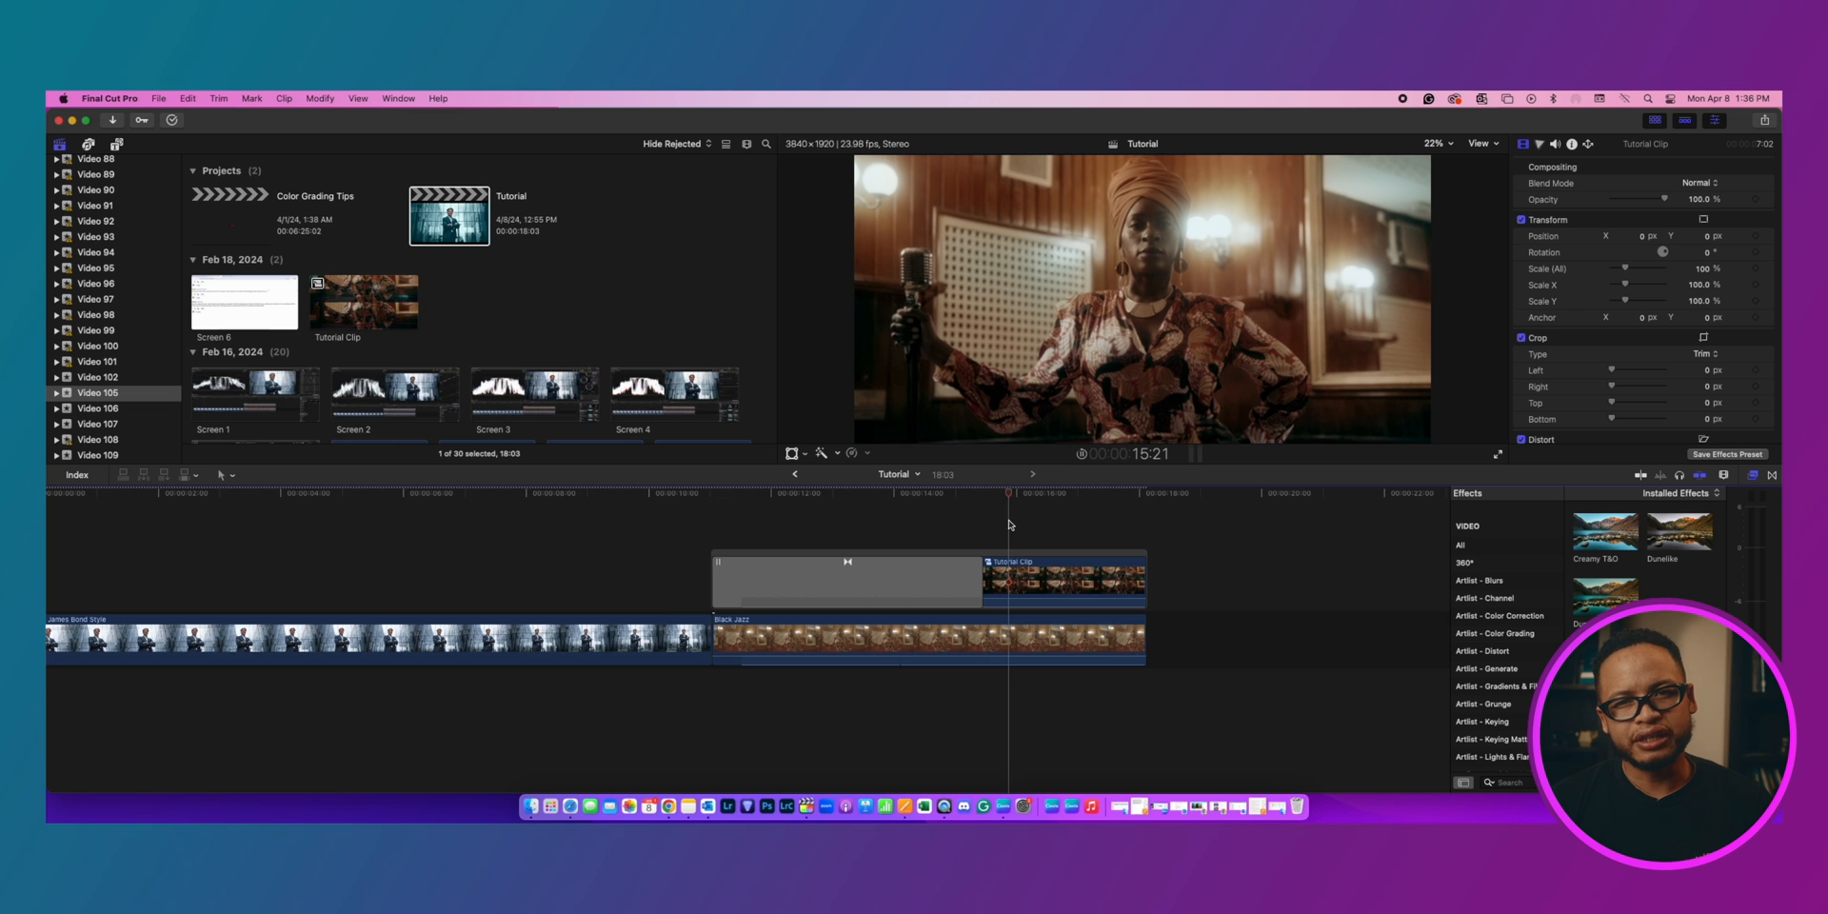
Place orange control points on the Tutorial Clip's HUE vs HUE curve
left_click(1060, 580)
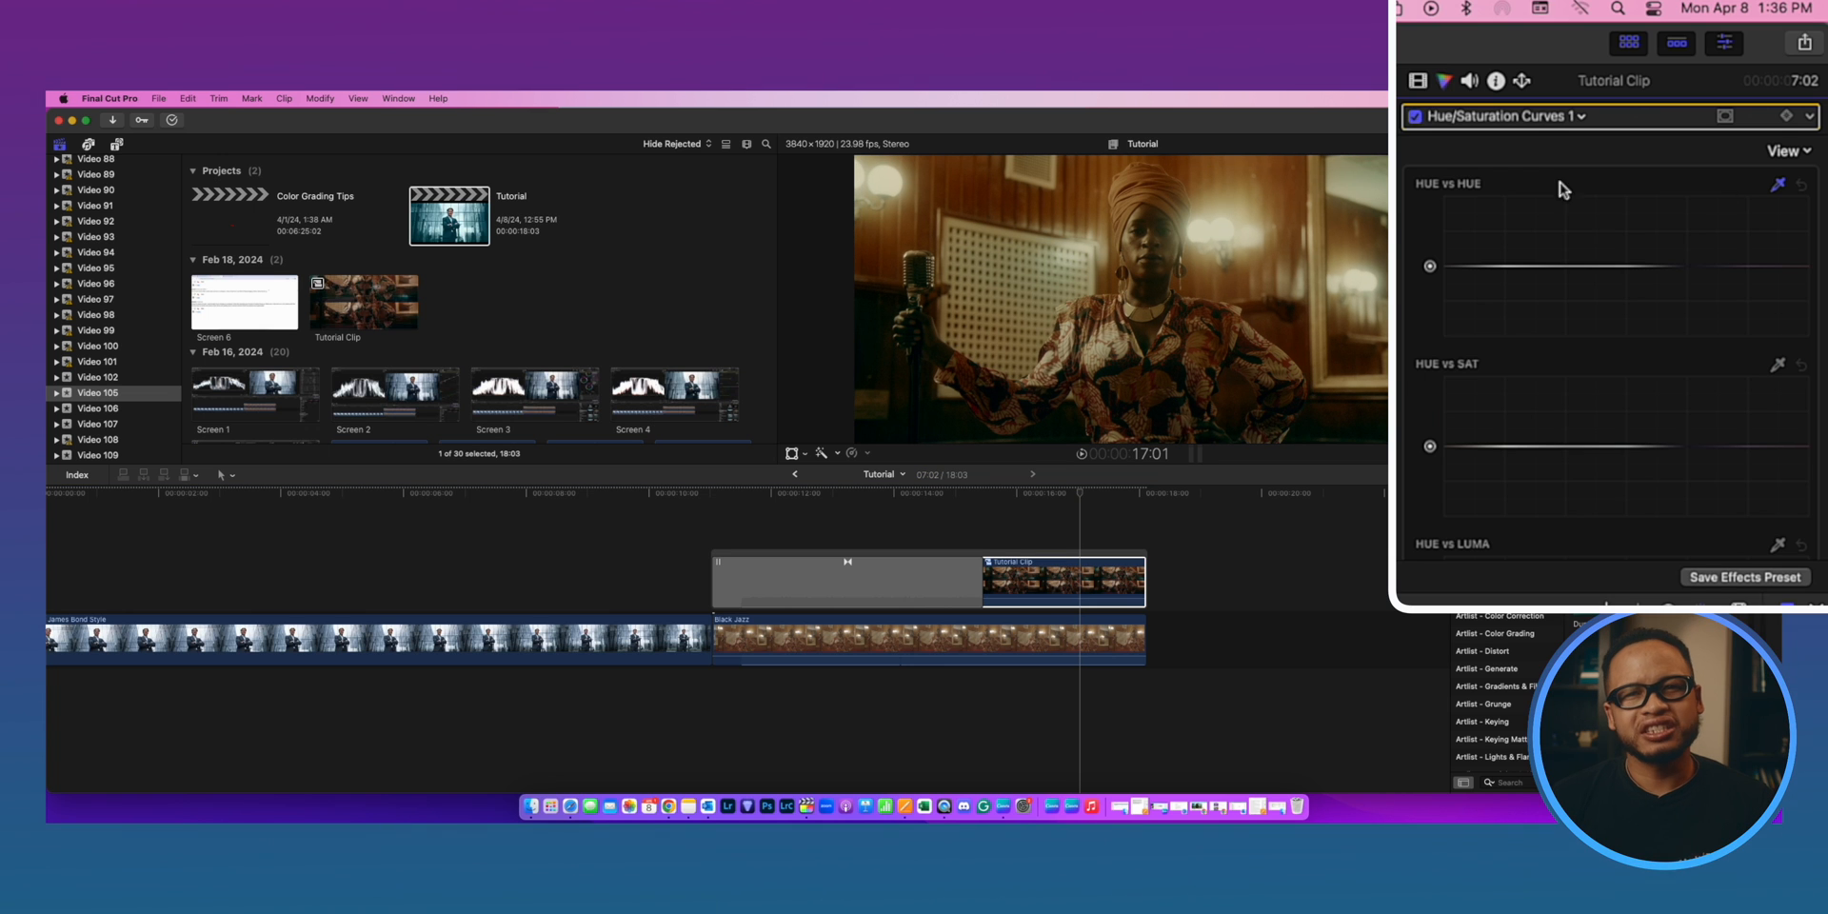
left_click(1487, 266)
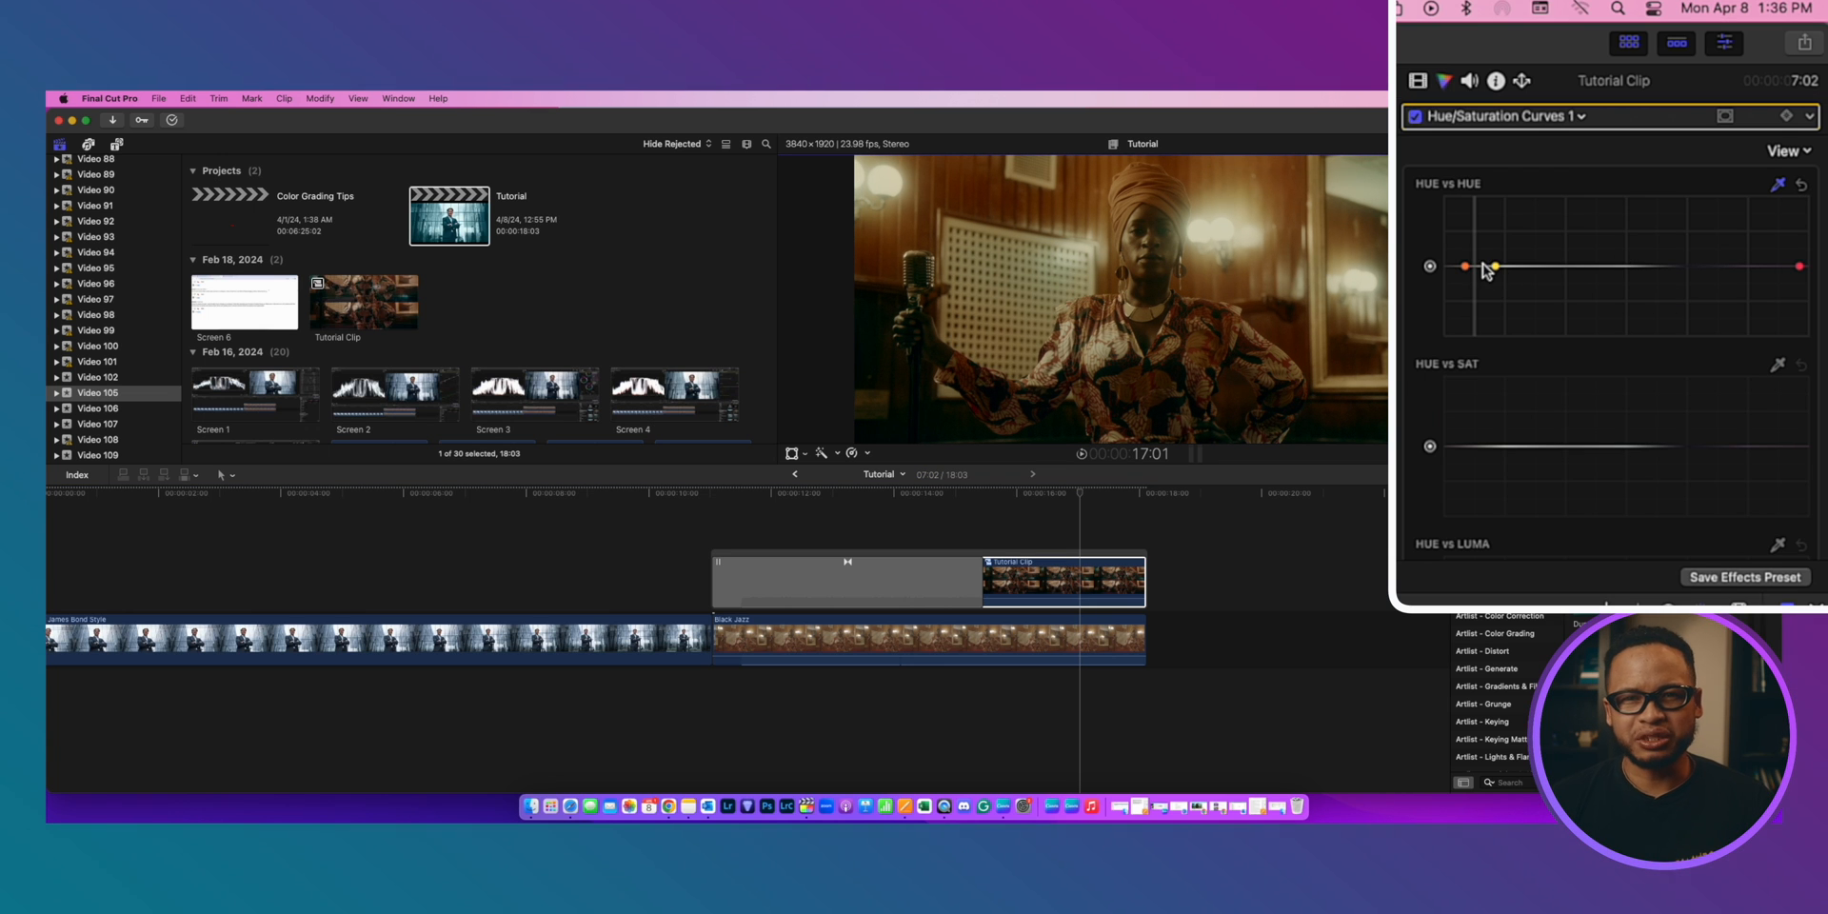